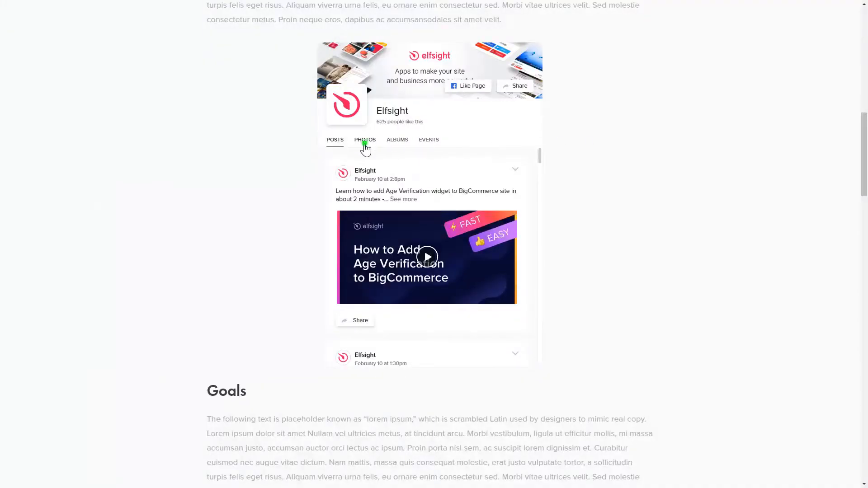
# Step: Leave the live Squarespace page showing the feed and bring up Elfsight's homepage
pyautogui.click(397, 140)
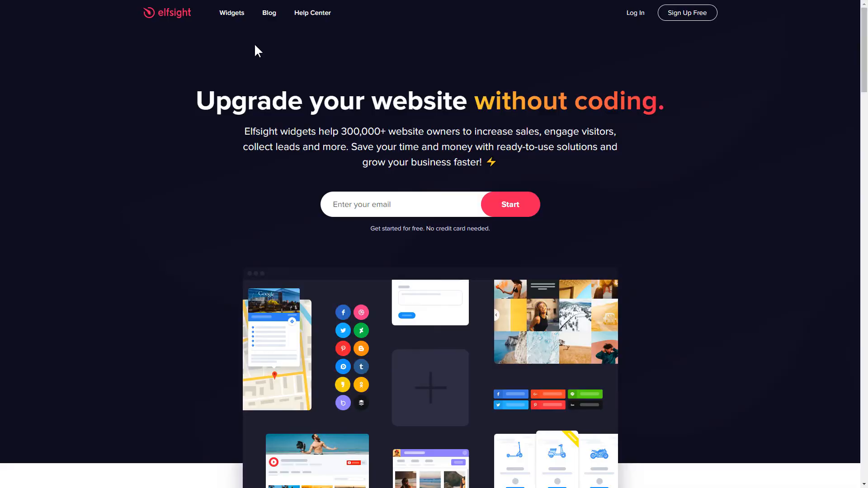
# Step: Go to the Facebook Feed widget page from the Widgets list and start creating a widget
pyautogui.click(231, 13)
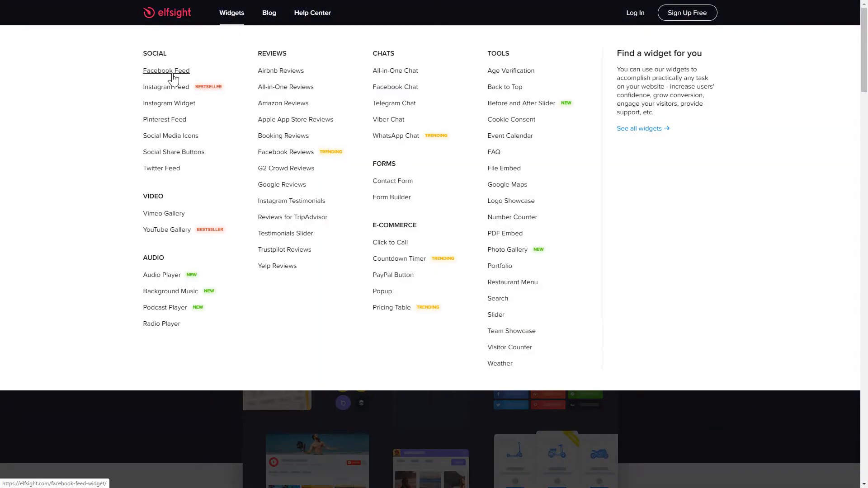
pyautogui.click(166, 70)
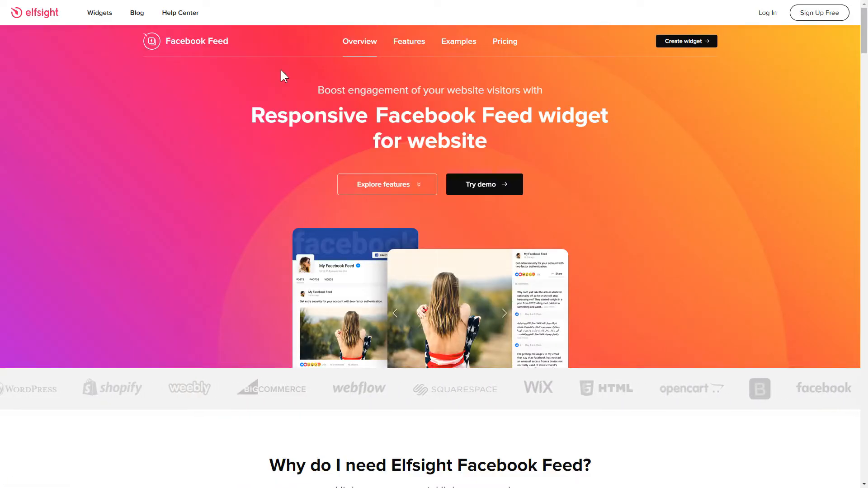
pyautogui.click(685, 41)
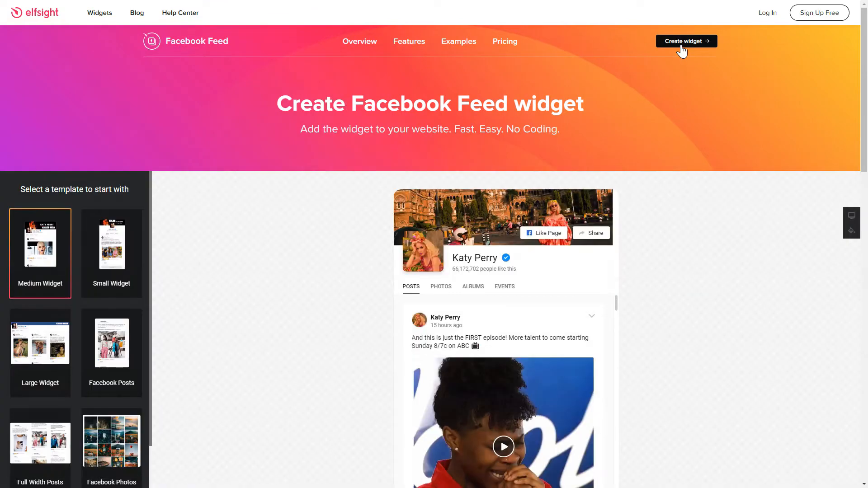
# Step: Preview the Facebook Photos template, then select the Medium Widget template
pyautogui.scroll(-3)
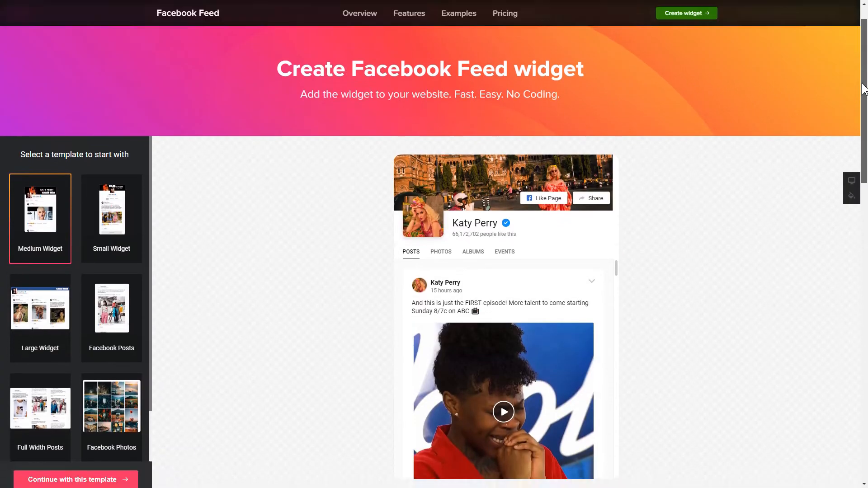
pyautogui.scroll(-3)
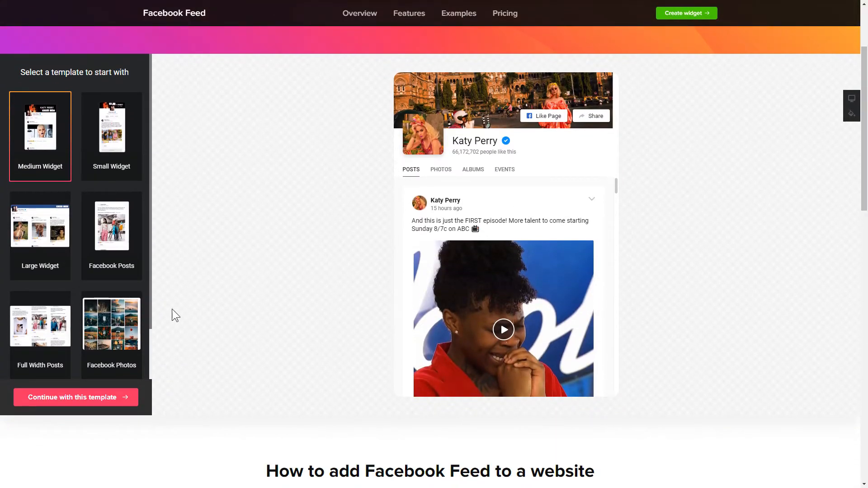
pyautogui.click(111, 324)
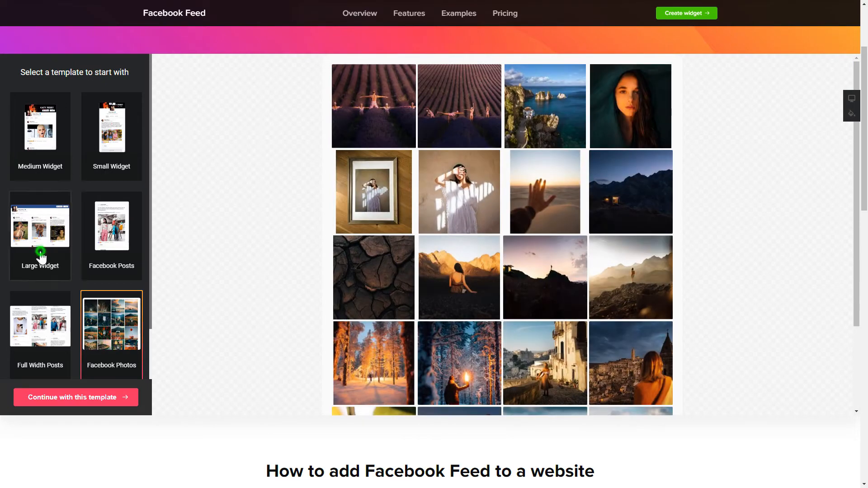
pyautogui.click(39, 128)
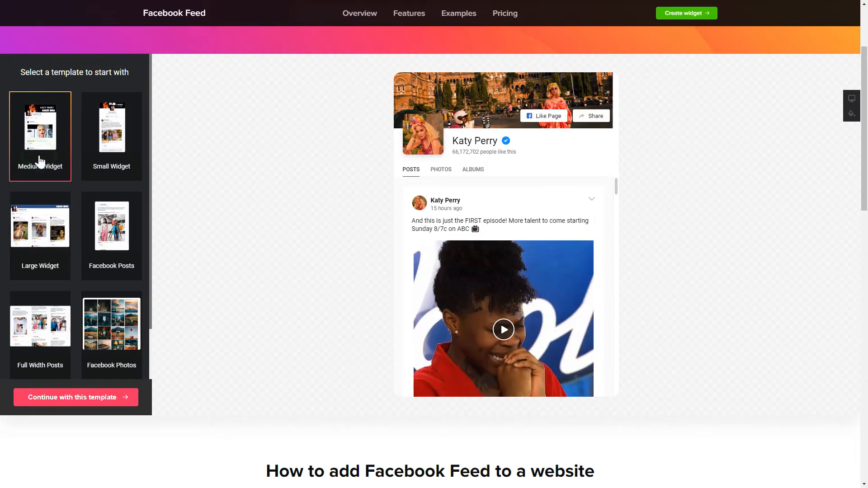
# Step: Continue with Medium Widget, log into Facebook as Elfsight, and authorize the Elfsight page
pyautogui.click(76, 397)
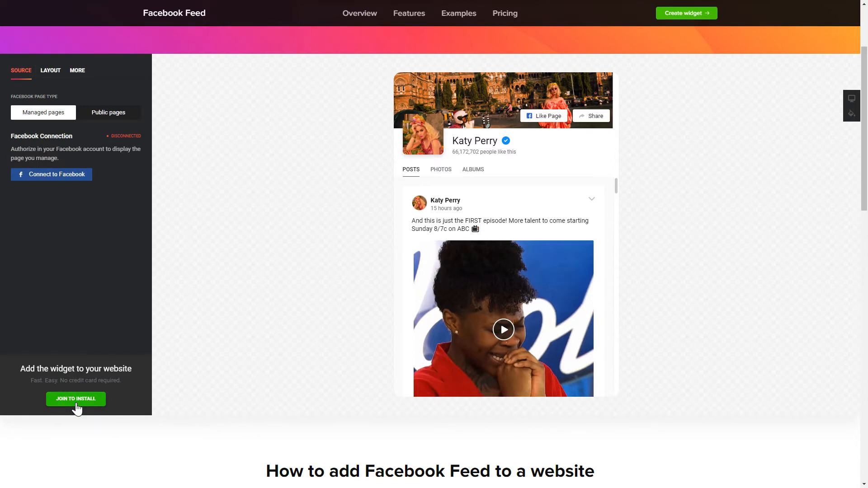
pyautogui.click(55, 175)
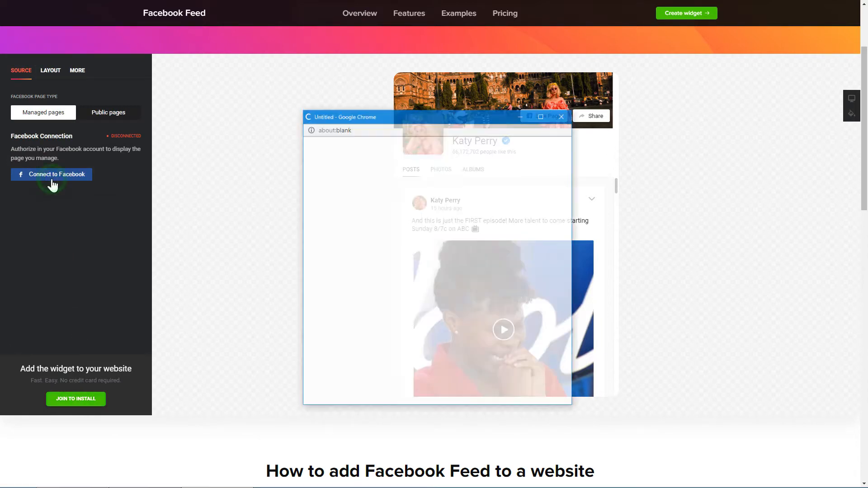
pyautogui.click(55, 175)
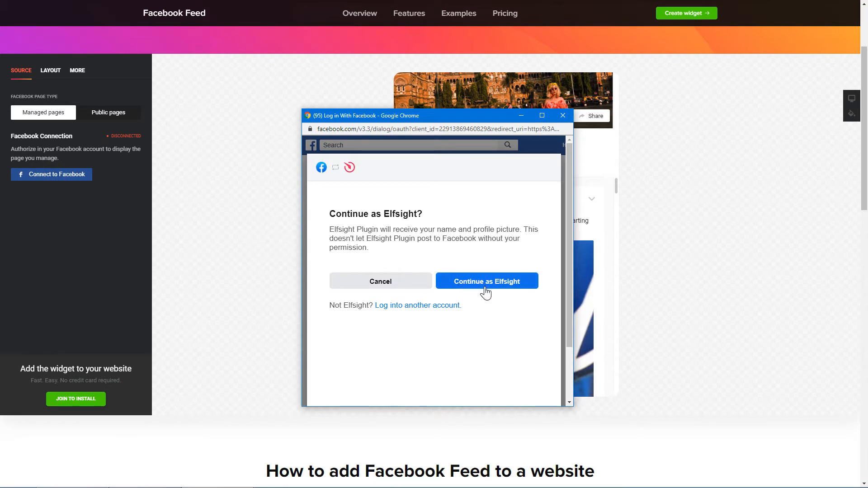
pyautogui.click(487, 281)
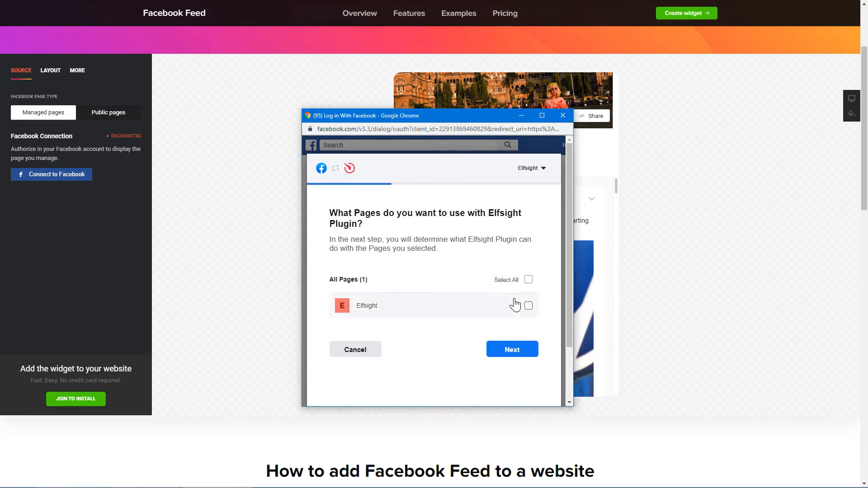
pyautogui.click(527, 305)
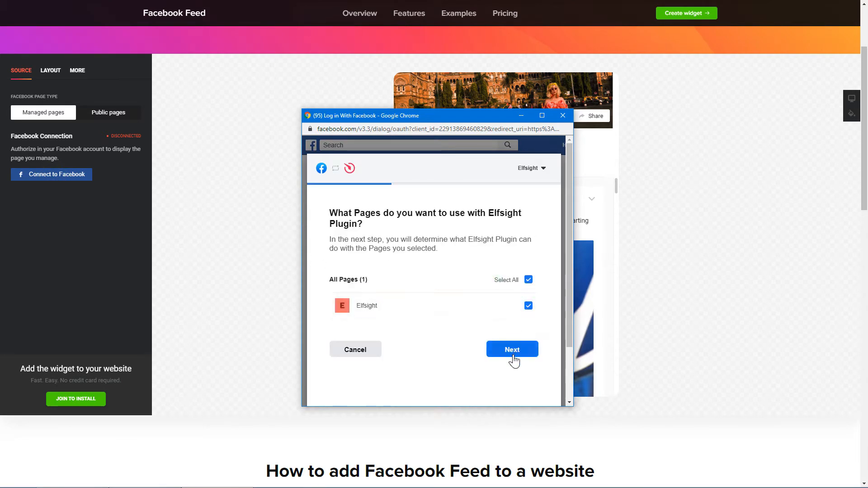
pyautogui.click(511, 350)
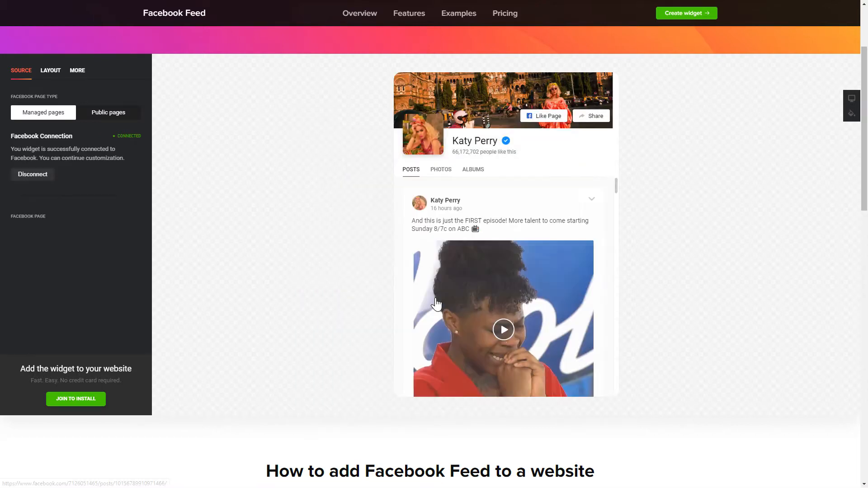
# Step: Set the Facebook Page source to Elfsight and browse the Layout and More settings
pyautogui.click(75, 232)
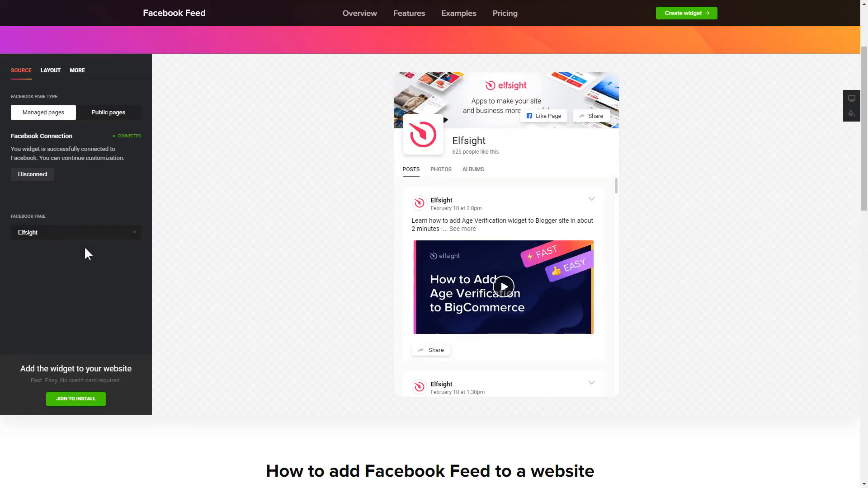
pyautogui.click(50, 70)
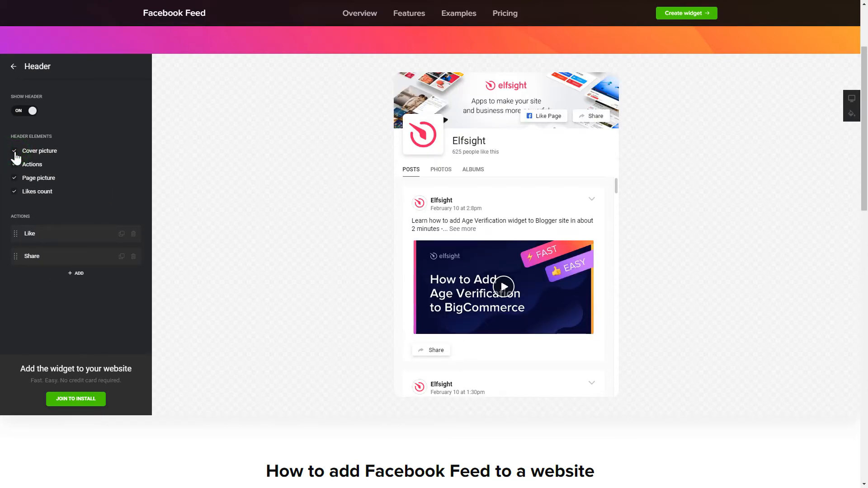
pyautogui.click(13, 67)
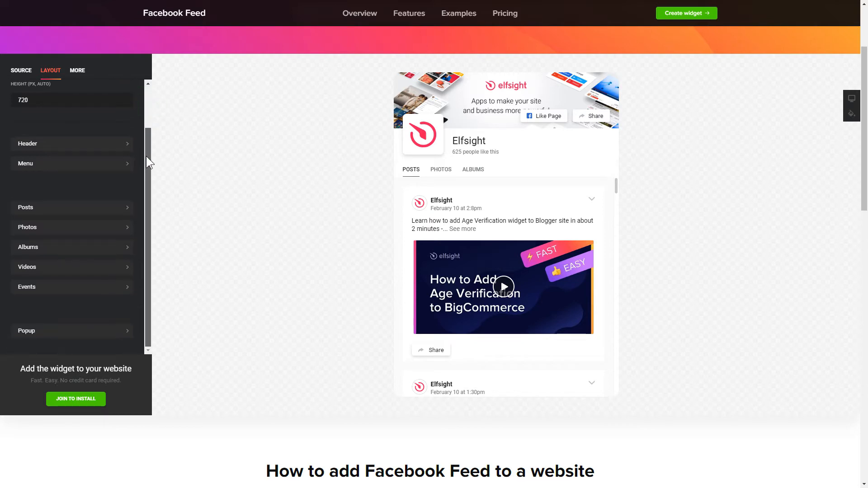
pyautogui.click(77, 70)
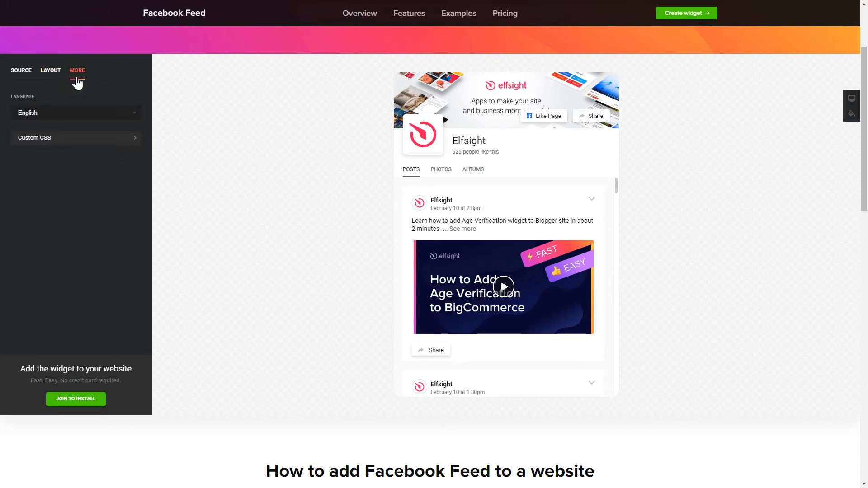
pyautogui.click(22, 71)
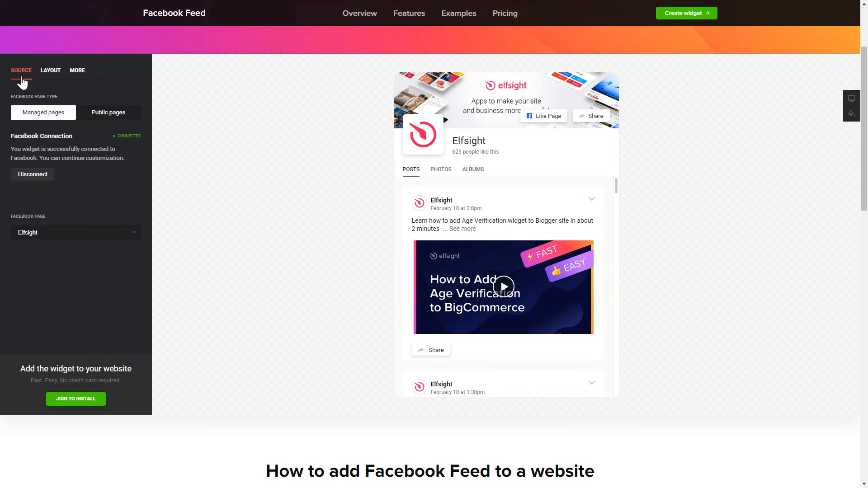
pyautogui.click(75, 399)
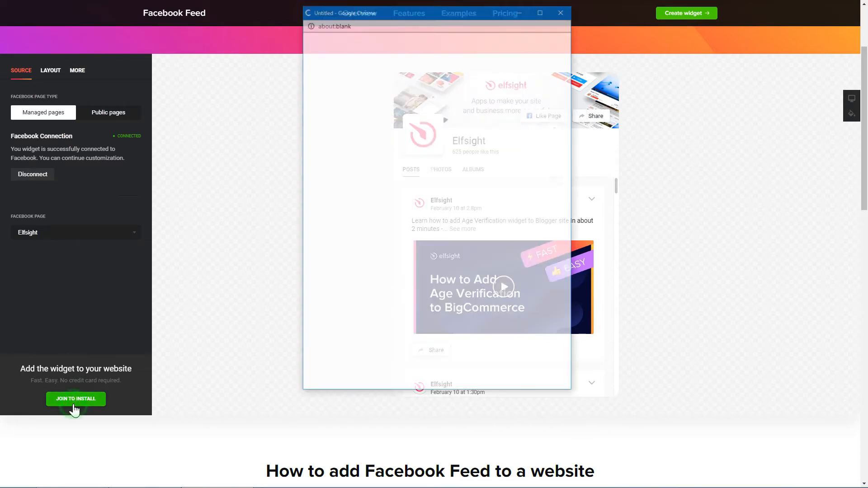
pyautogui.click(76, 399)
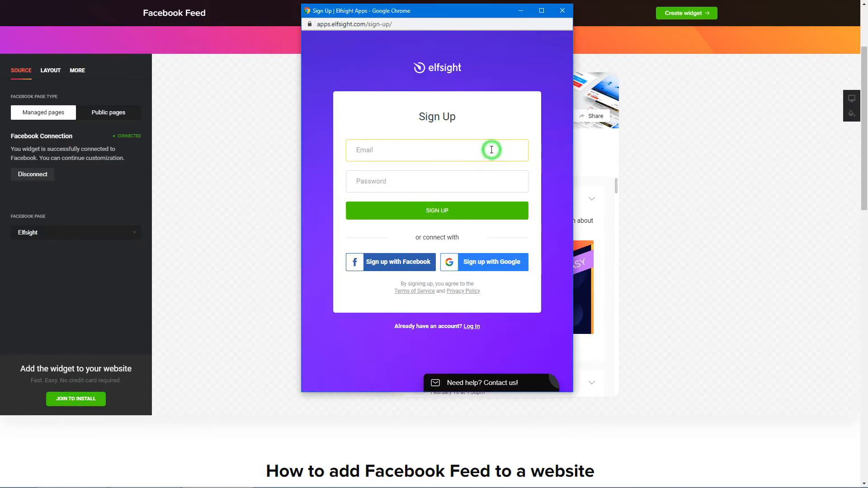
pyautogui.write('example@elfsight.com')
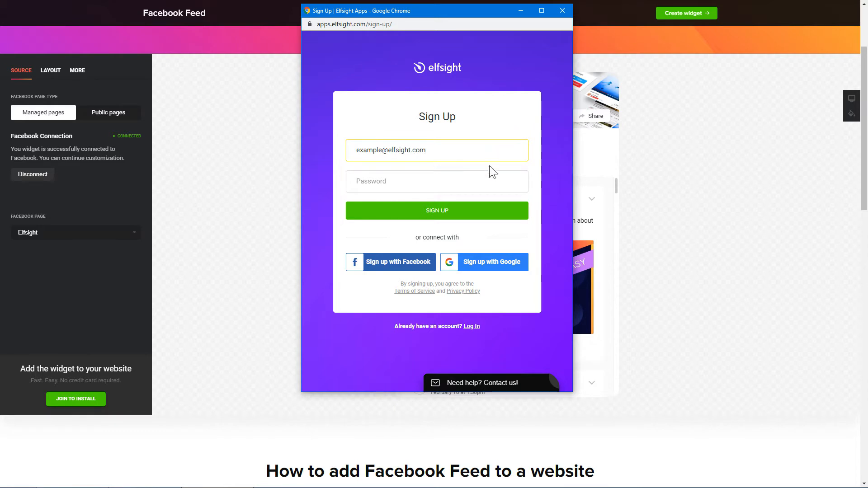
pyautogui.write('password')
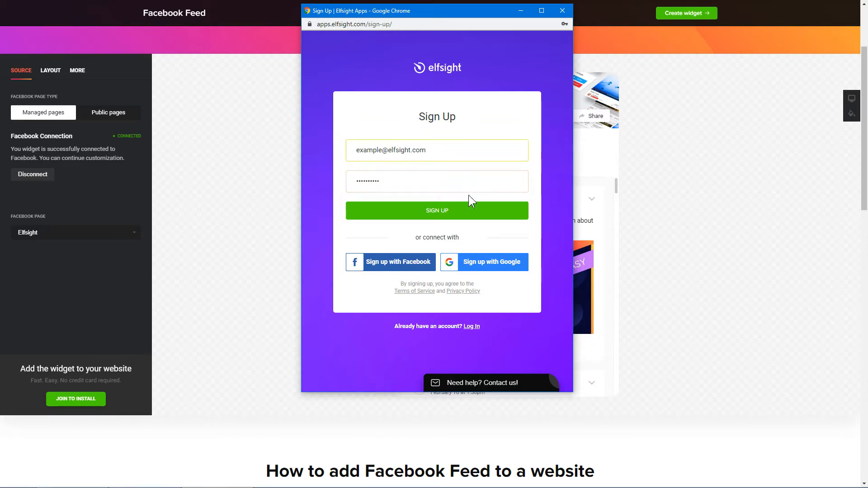
pyautogui.click(437, 211)
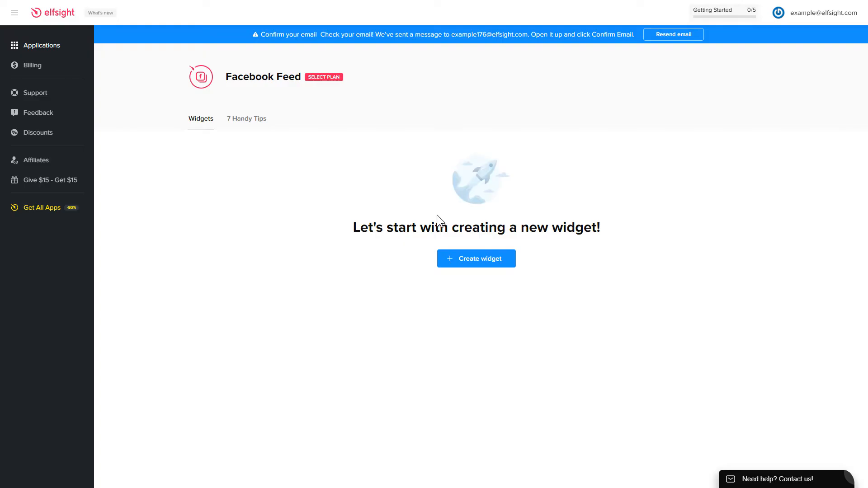
# Step: Create a Facebook Feed widget and select the free Lite plan
pyautogui.click(476, 259)
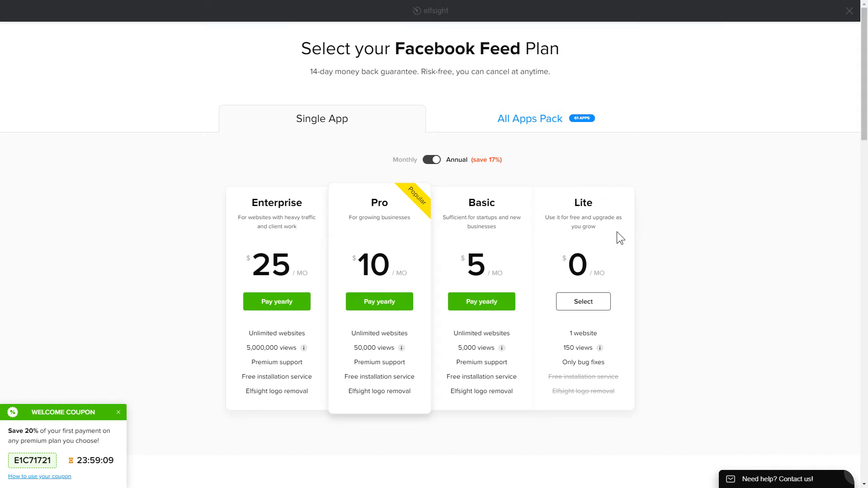
pyautogui.moveTo(180, 276)
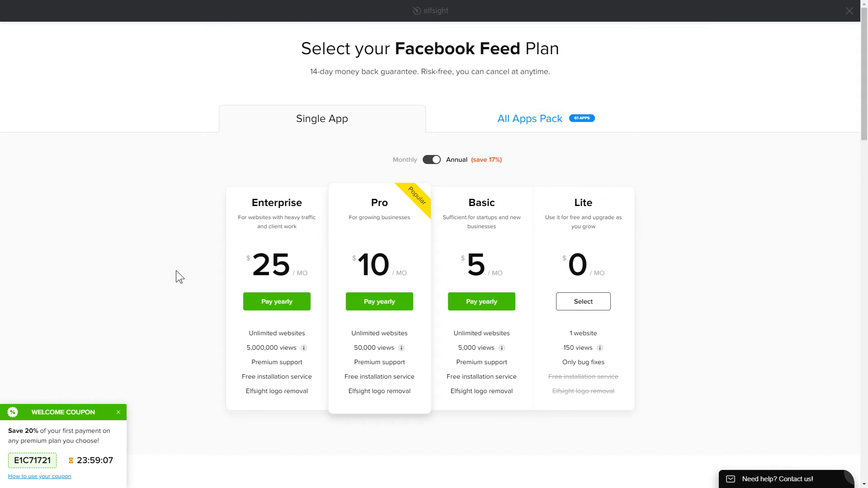
pyautogui.moveTo(104, 418)
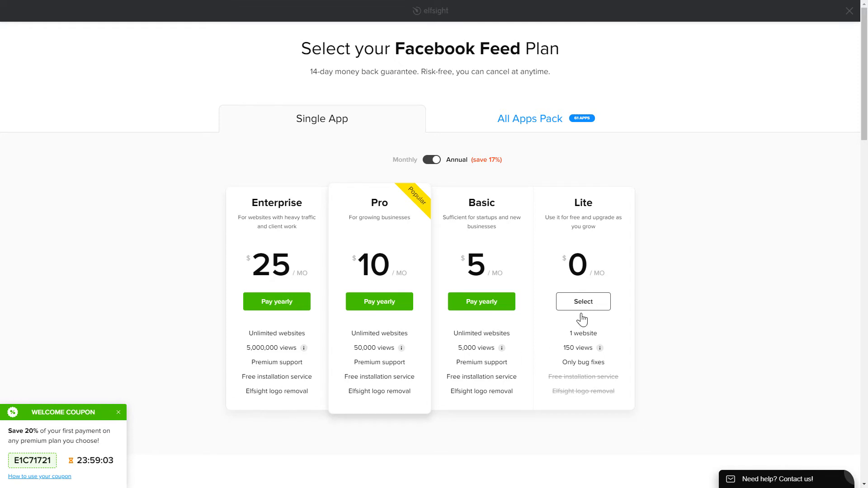
pyautogui.click(582, 302)
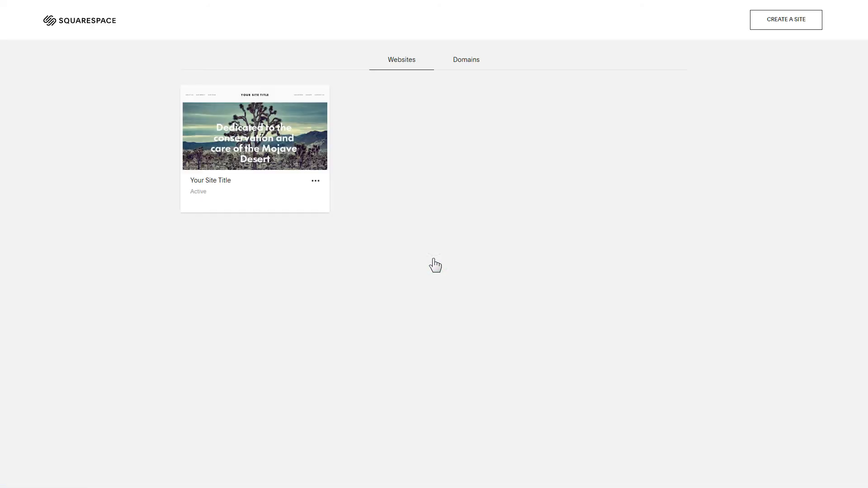
# Step: Open the Mojave Desert site editor and edit the Our Mission And Goals section
pyautogui.click(254, 135)
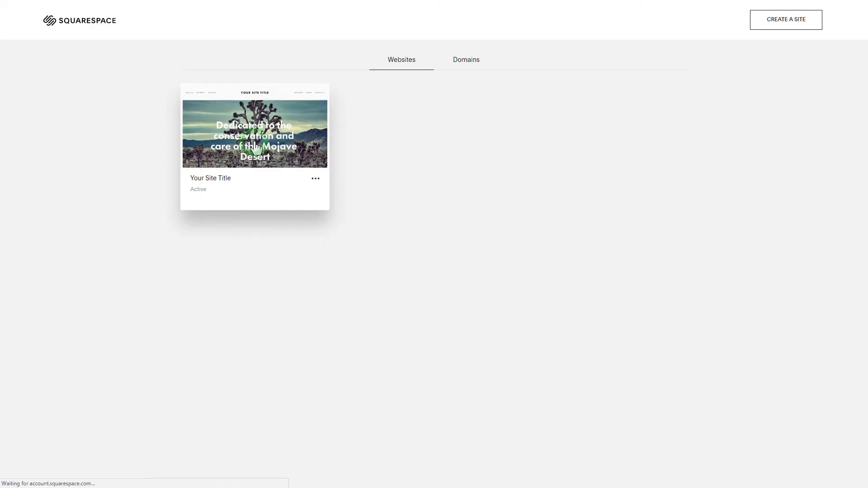
pyautogui.click(254, 133)
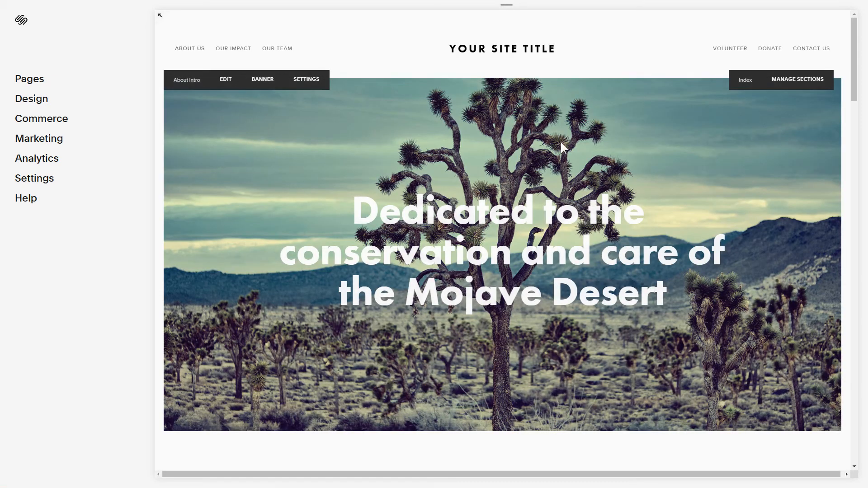
pyautogui.scroll(-3)
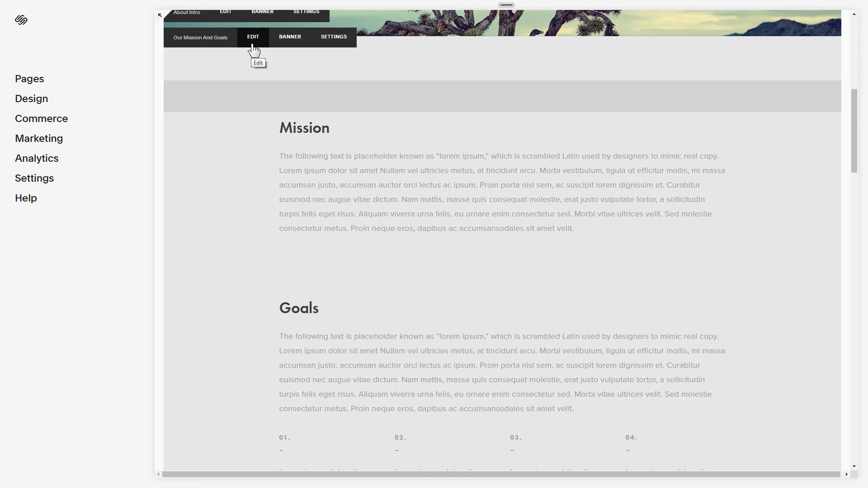
pyautogui.click(253, 36)
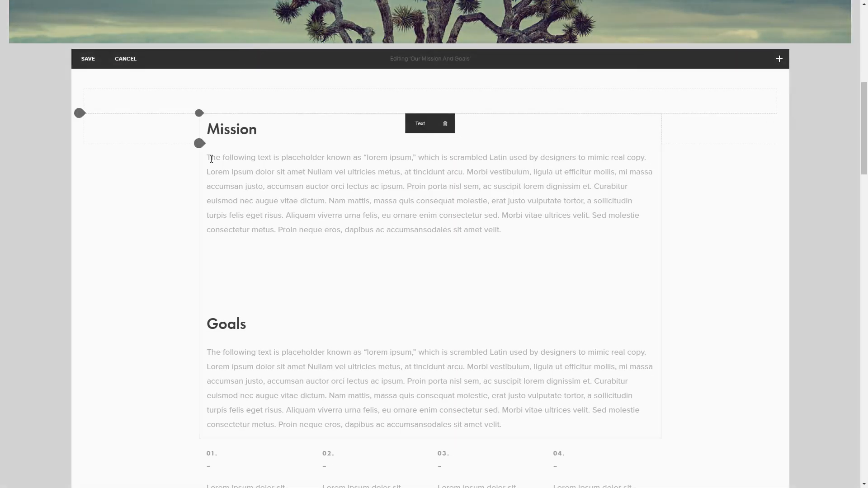
# Step: Insert a Code block beneath the Mission text
pyautogui.click(199, 244)
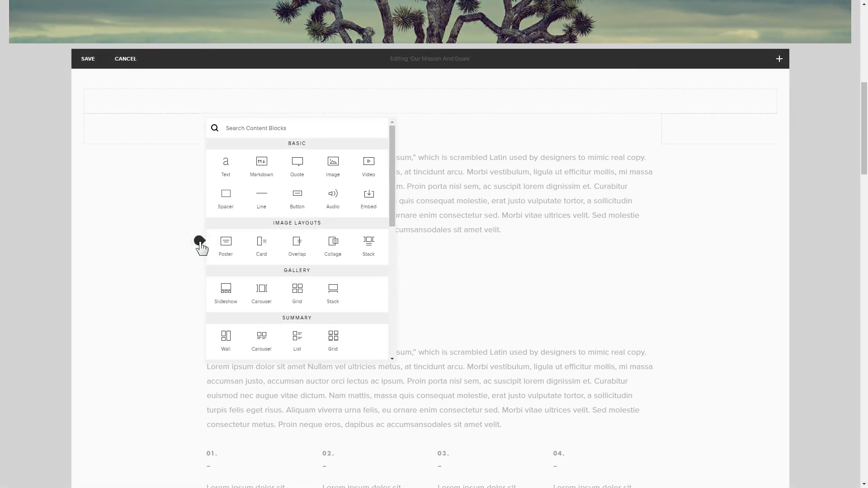
pyautogui.scroll(-3)
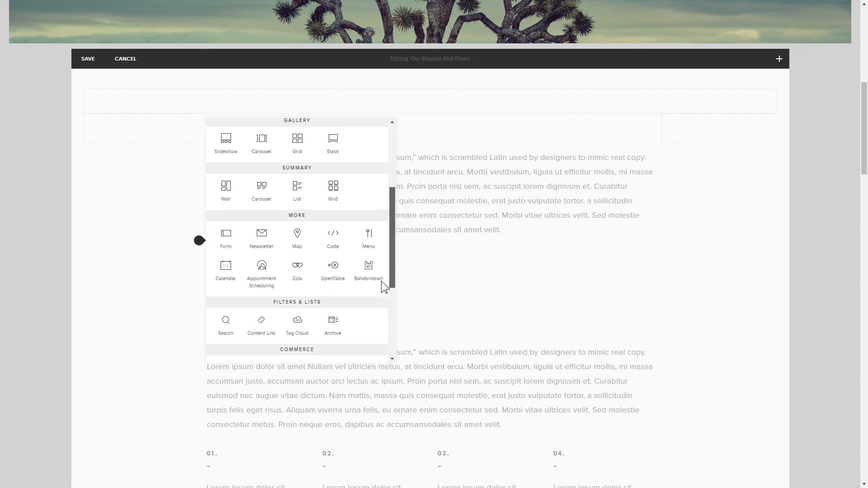
pyautogui.click(332, 238)
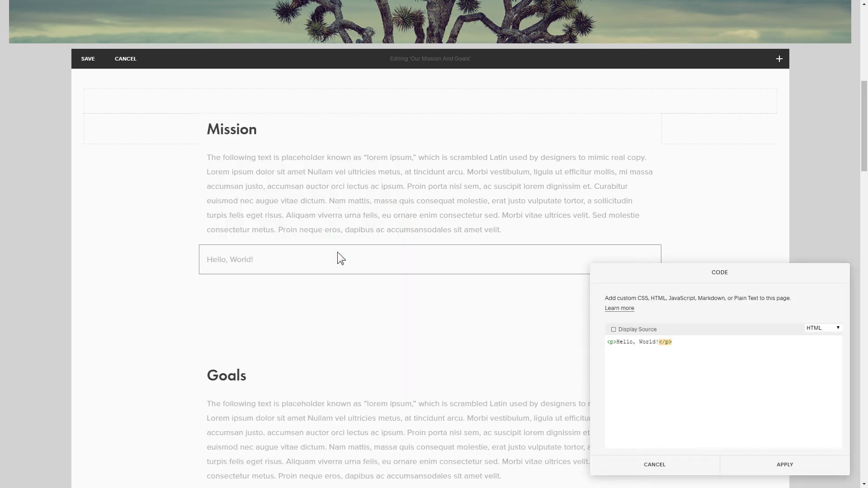
# Step: Swap the sample code for the Elfsight embed snippet, then apply and save
pyautogui.tripleClick(639, 342)
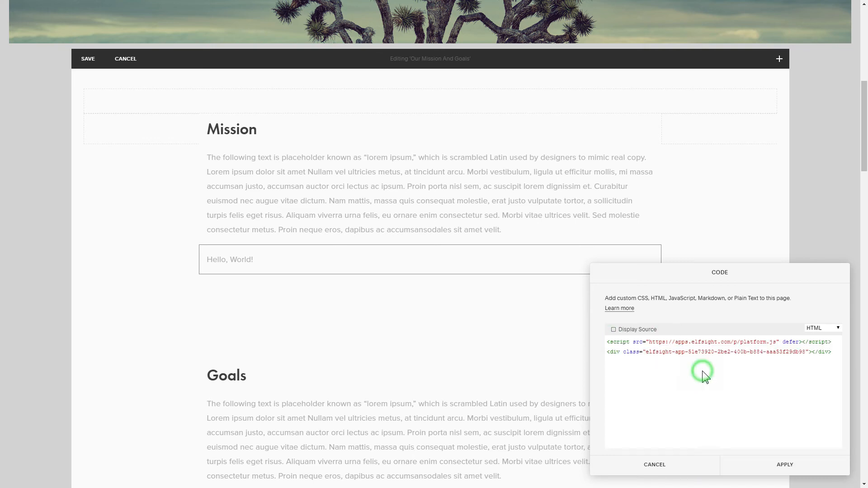
pyautogui.click(784, 464)
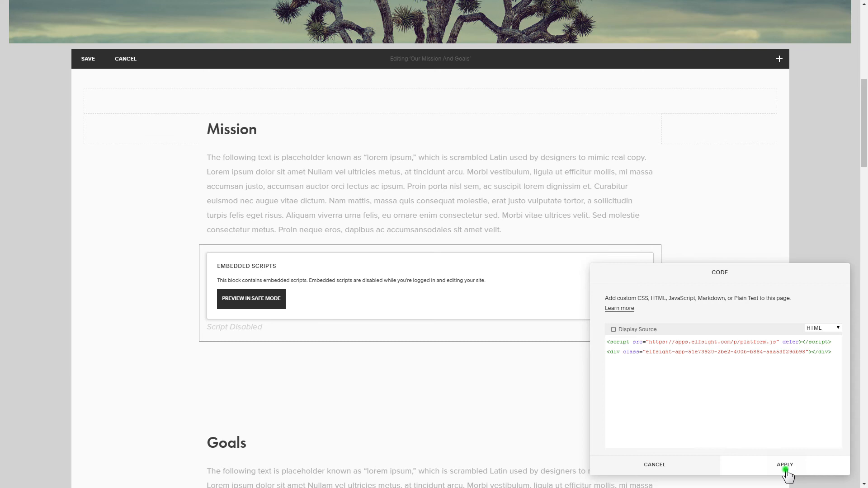
pyautogui.click(784, 464)
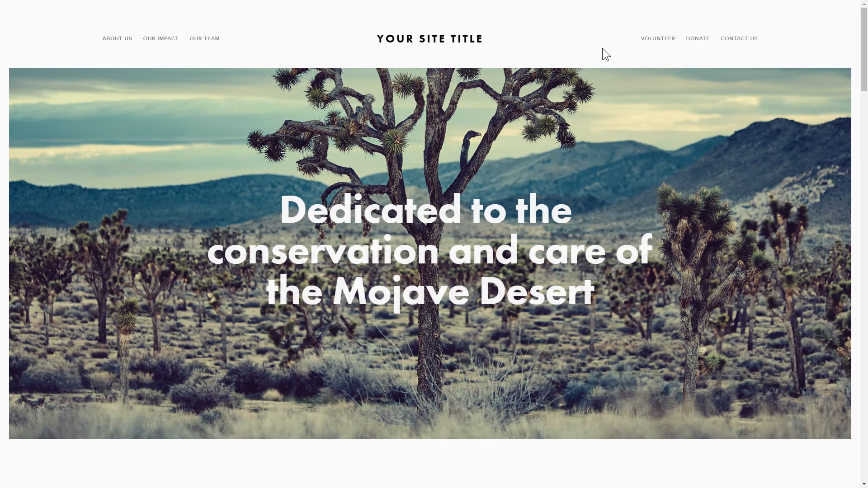
# Step: Scroll to the embedded feed and switch through its Photos, Albums and Posts tabs
pyautogui.scroll(-3)
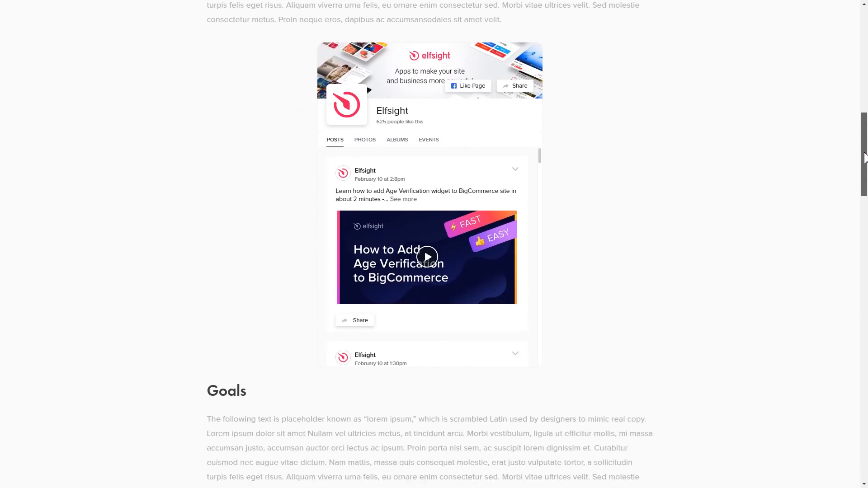
pyautogui.click(364, 139)
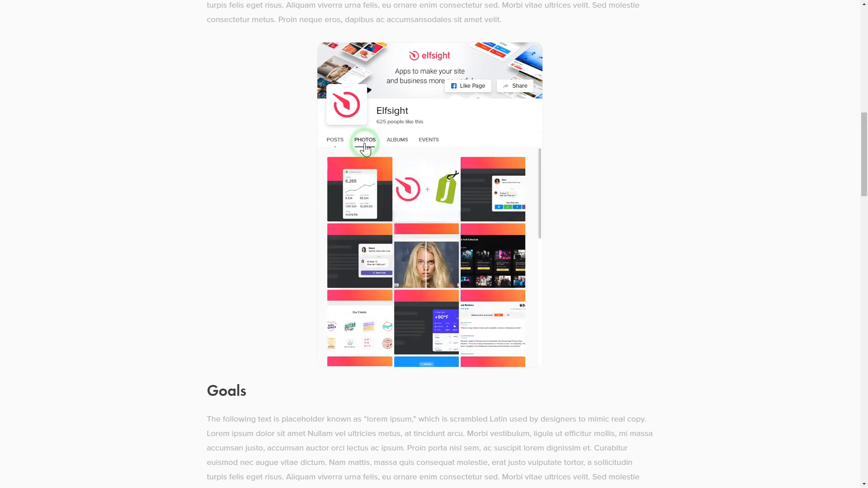
pyautogui.click(396, 140)
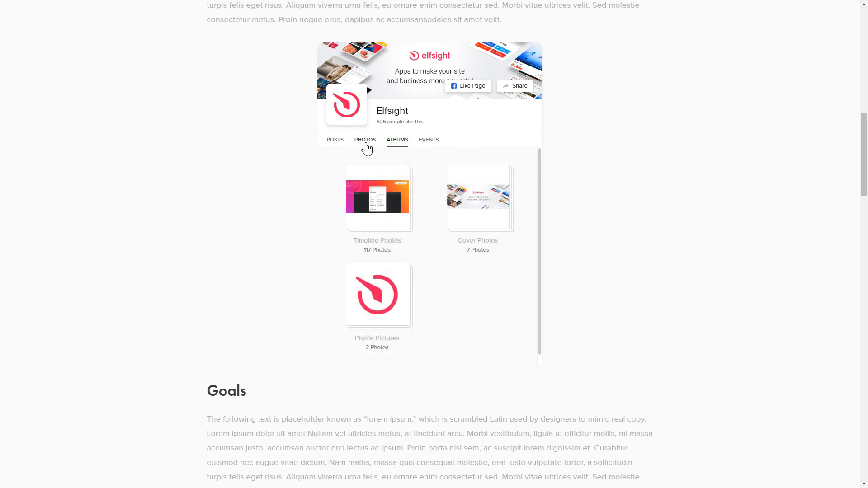
pyautogui.click(335, 139)
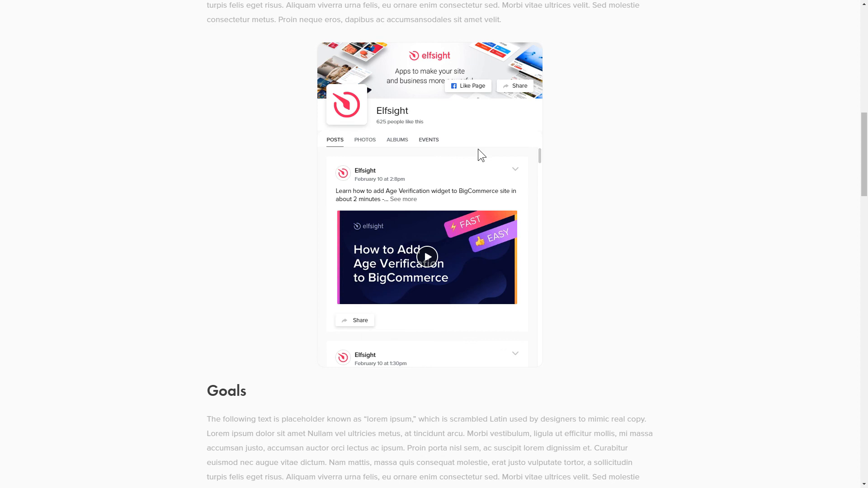